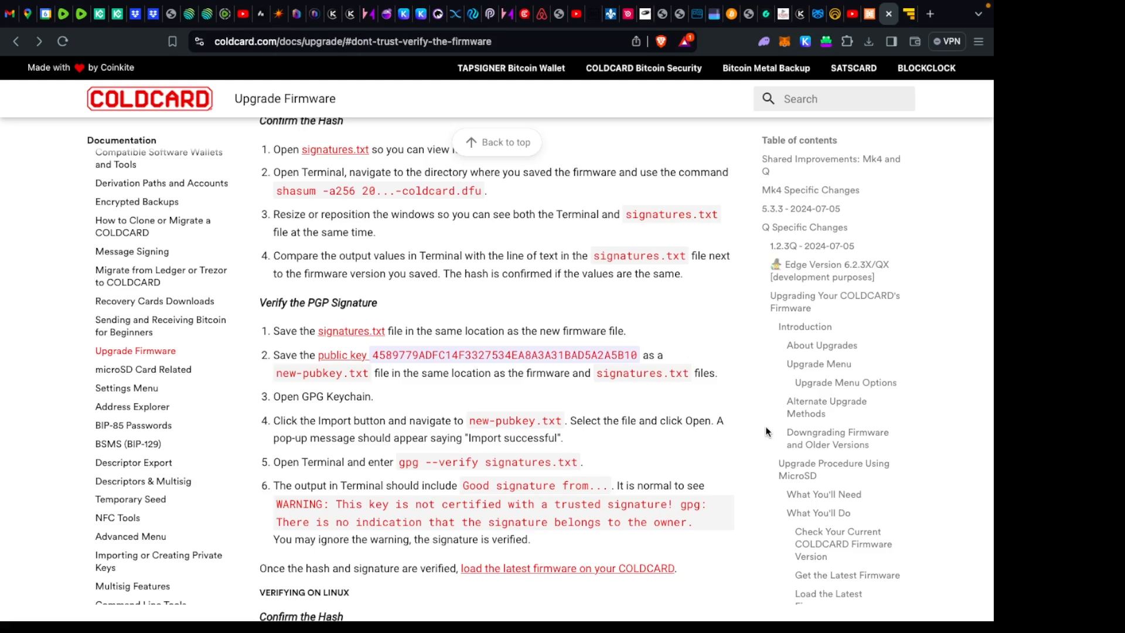
- Read further down the COLDCARD firmware docs, then switch to Sparrow's Verify Download dialog
scroll(down, 3)
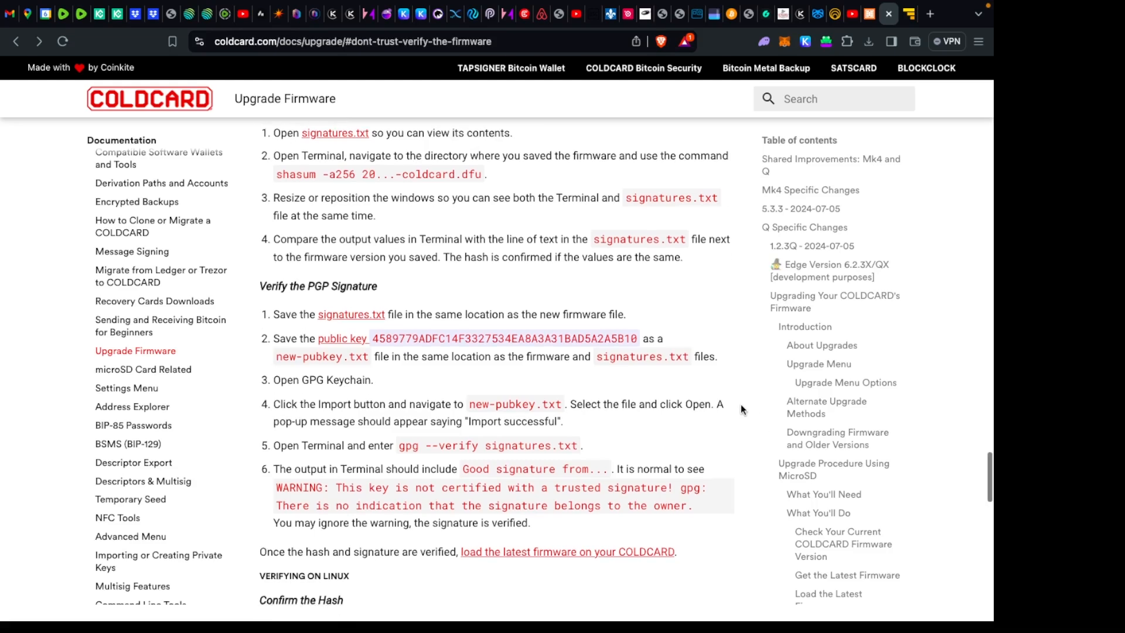
scroll(down, 3)
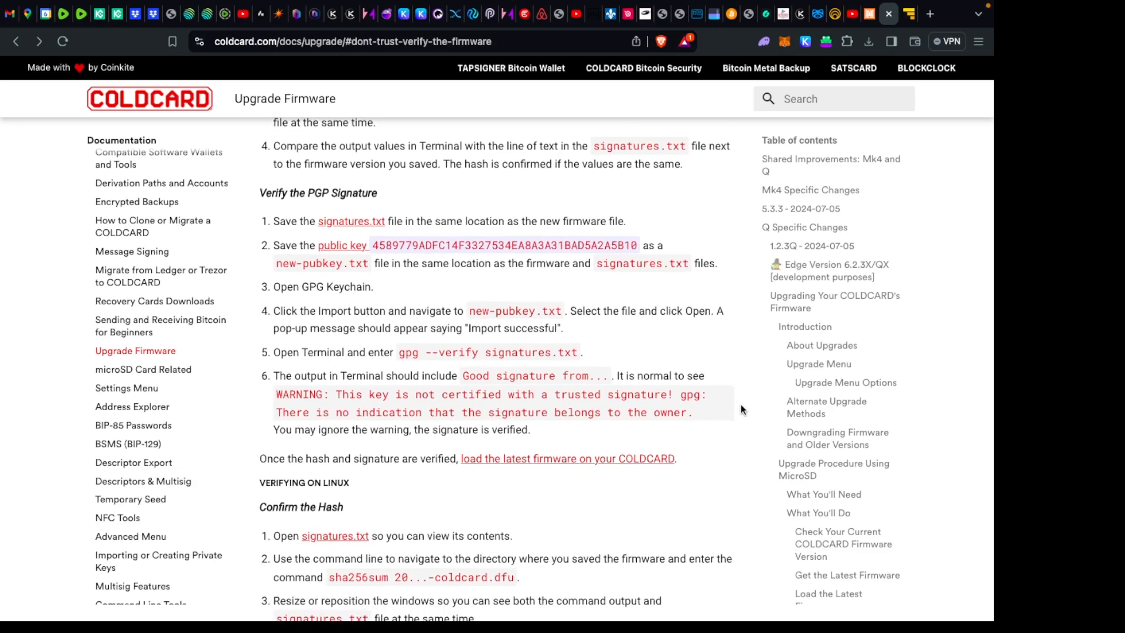
key(cmd+tab)
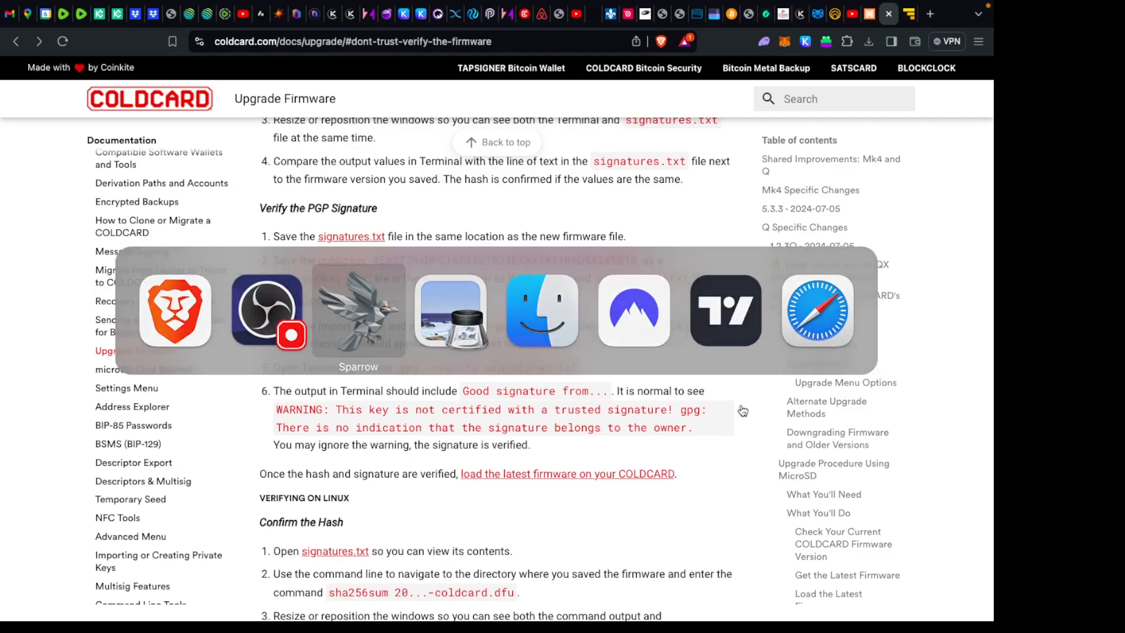
click(357, 311)
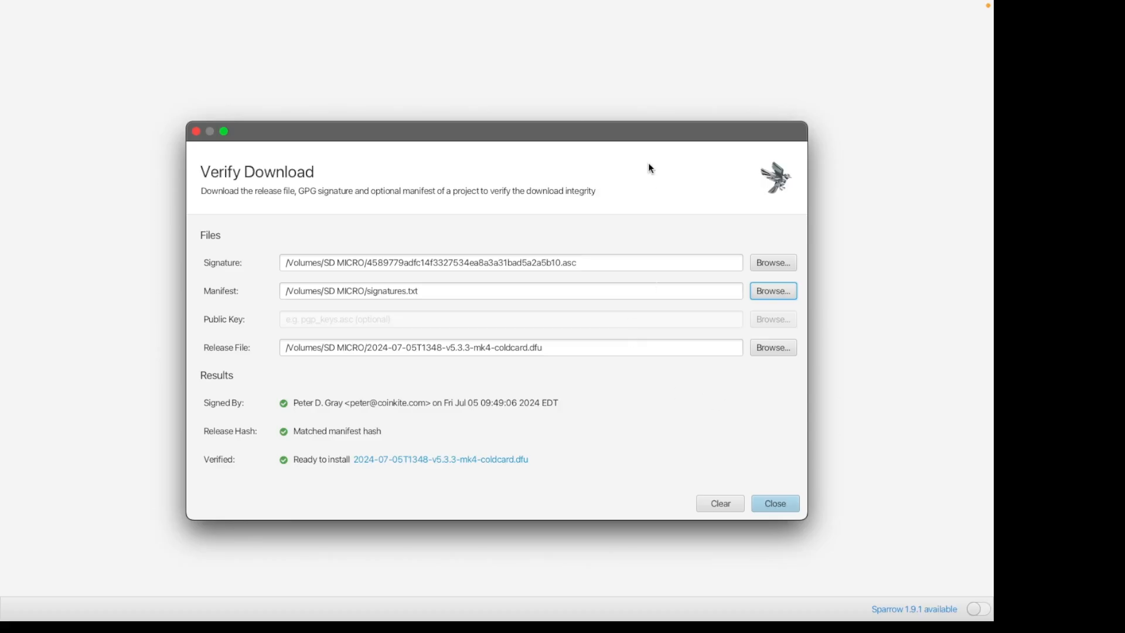